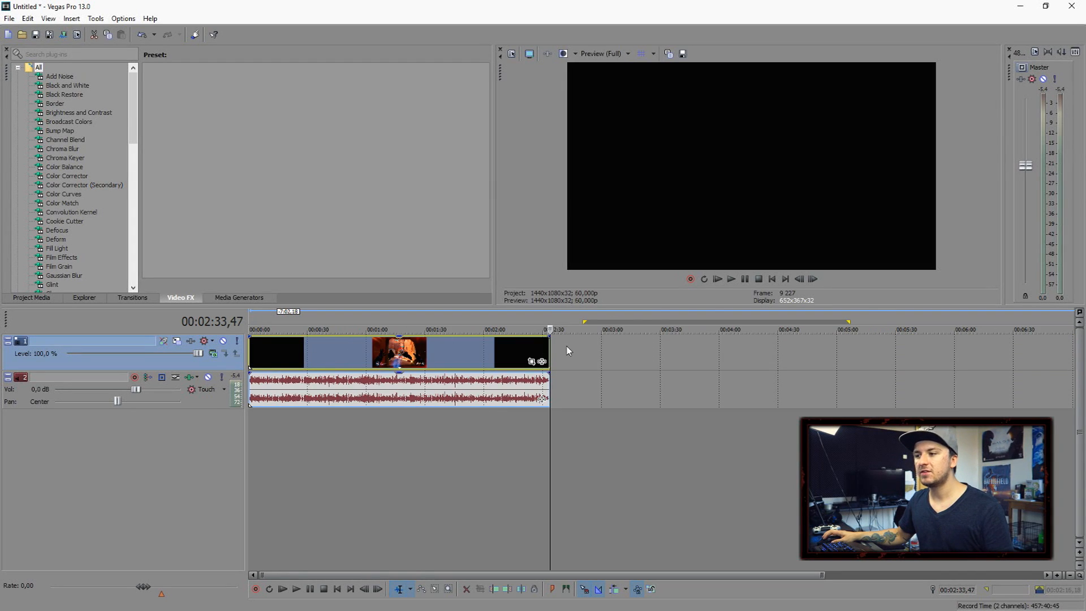
Move the playhead into the gameplay clip so the preview shows footage
click(758, 278)
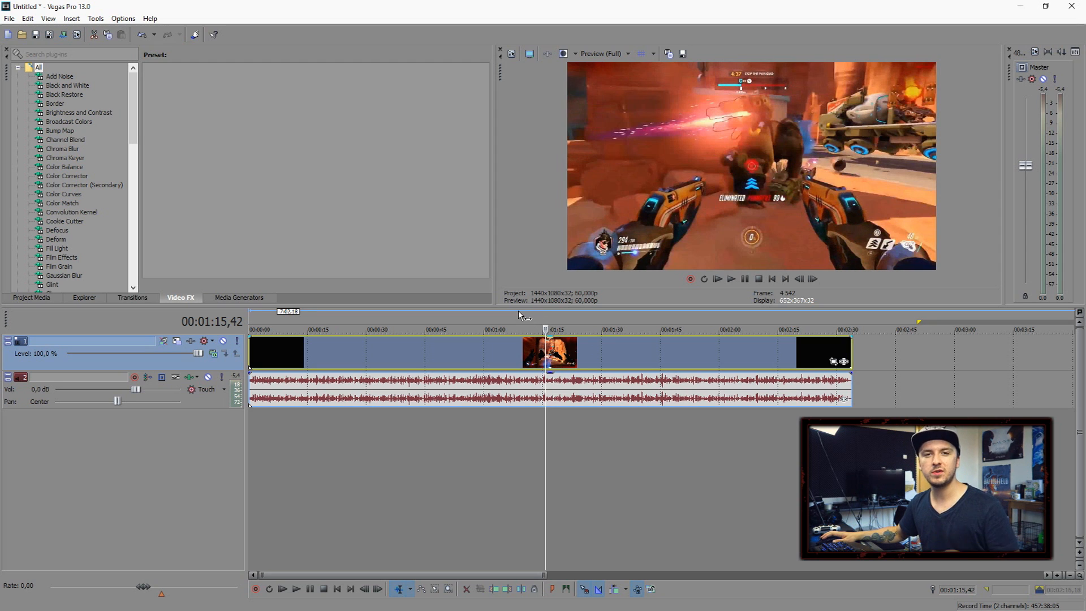
Cue the playhead to about 00:00:43, the canyon scene where the logo appears
click(585, 329)
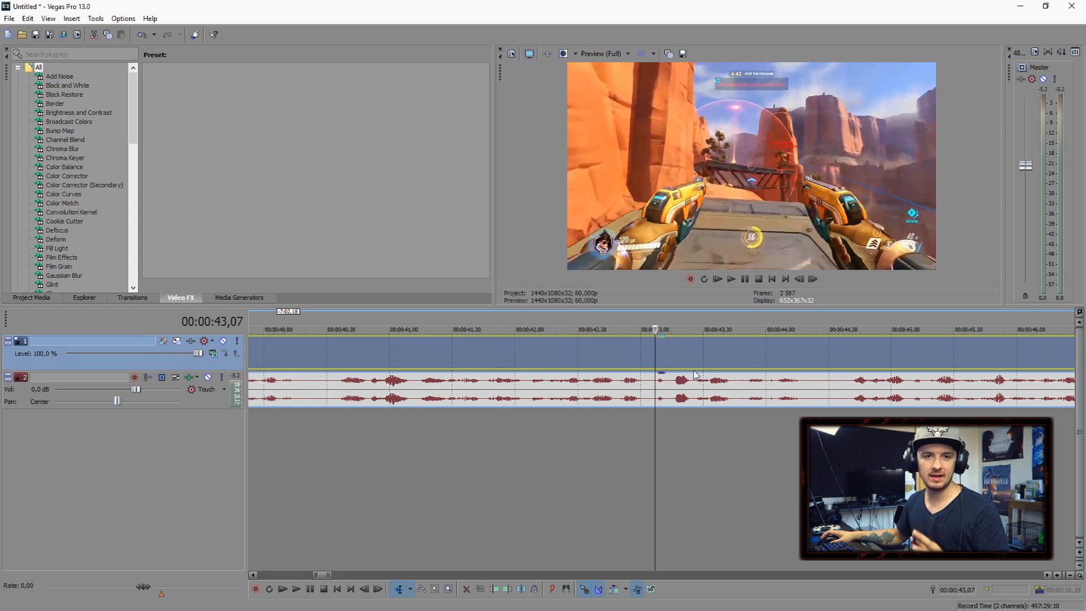
mouse_move(606, 328)
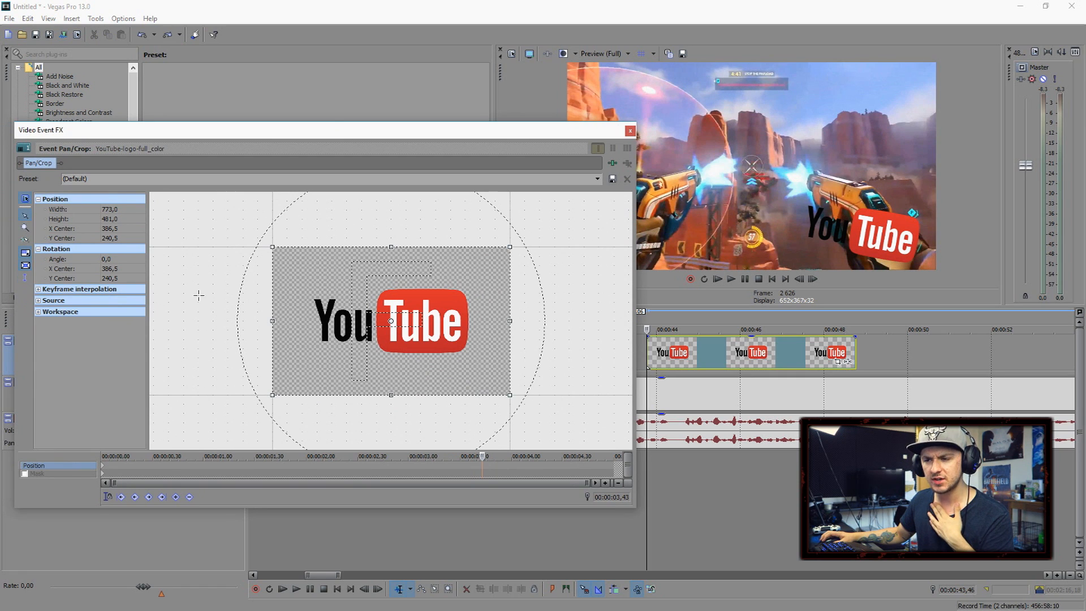
Position the logo offscreen in Pan/Crop and pull its keyframe near the event start
drag(390, 320, 408, 257)
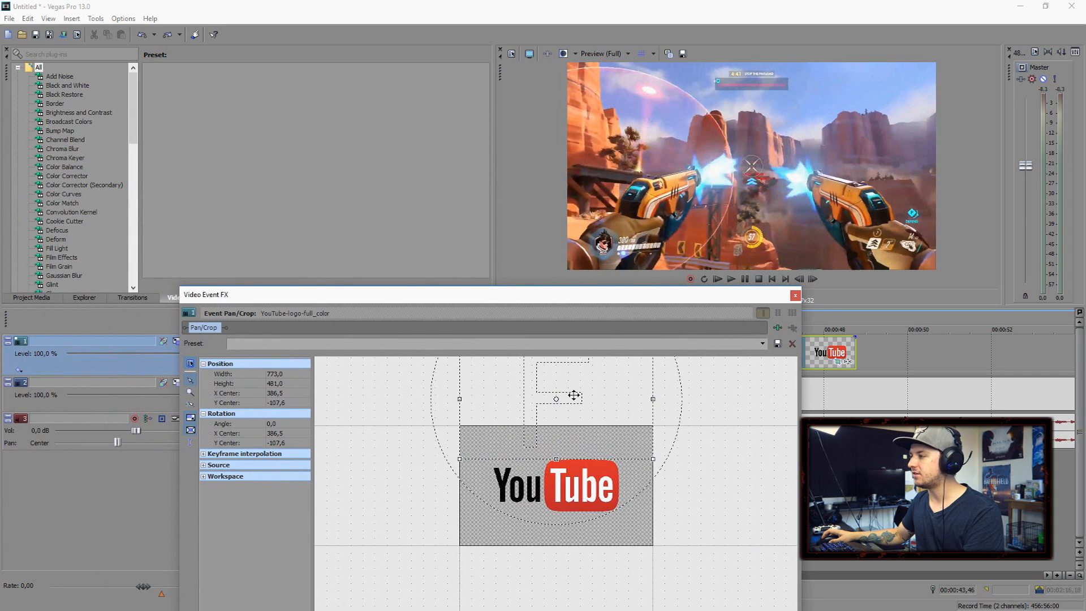
drag(555, 400, 555, 379)
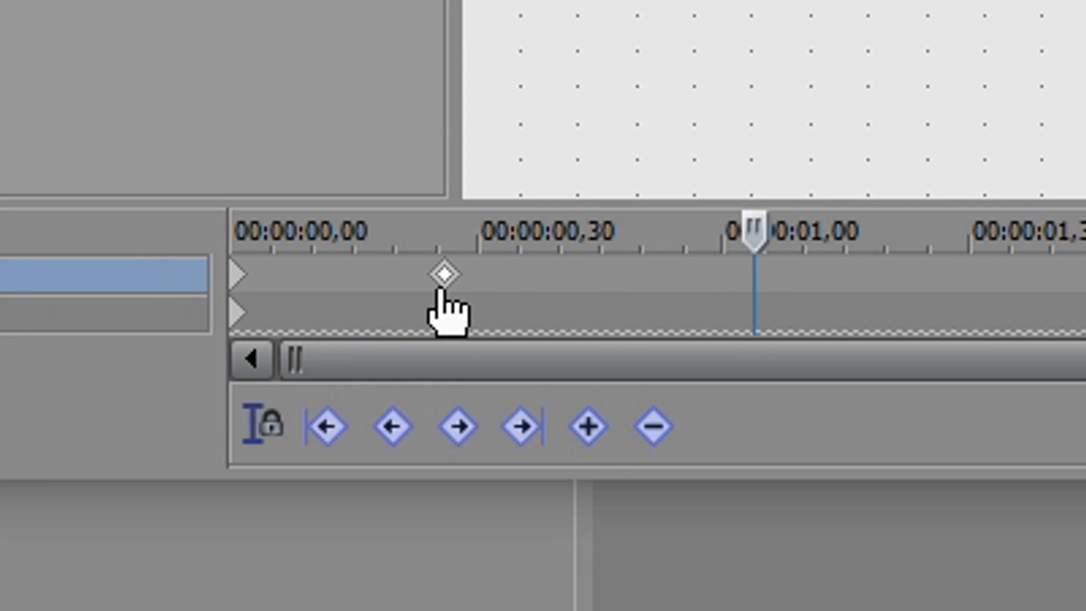
drag(440, 272, 369, 278)
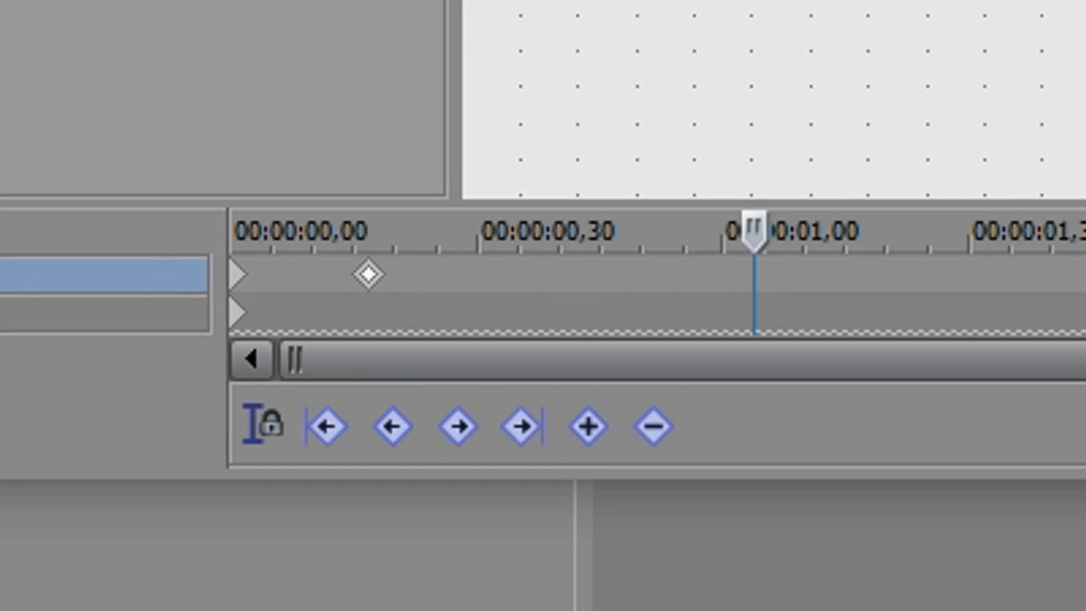